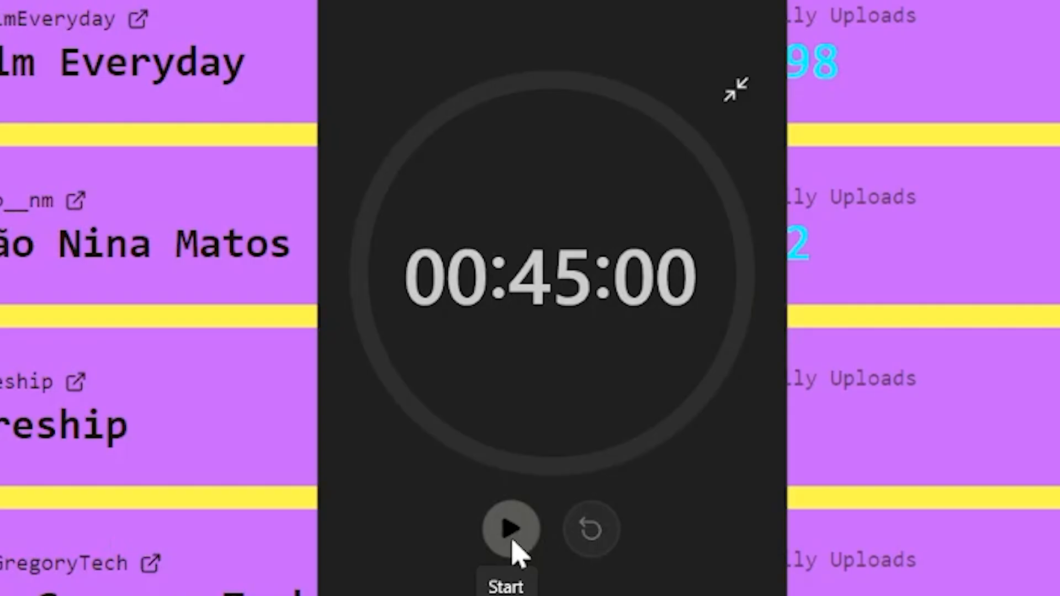
- Start the 00:45:00 countdown in the Windows Clock Timer view
left_click(512, 529)
type("vlogrank.co")
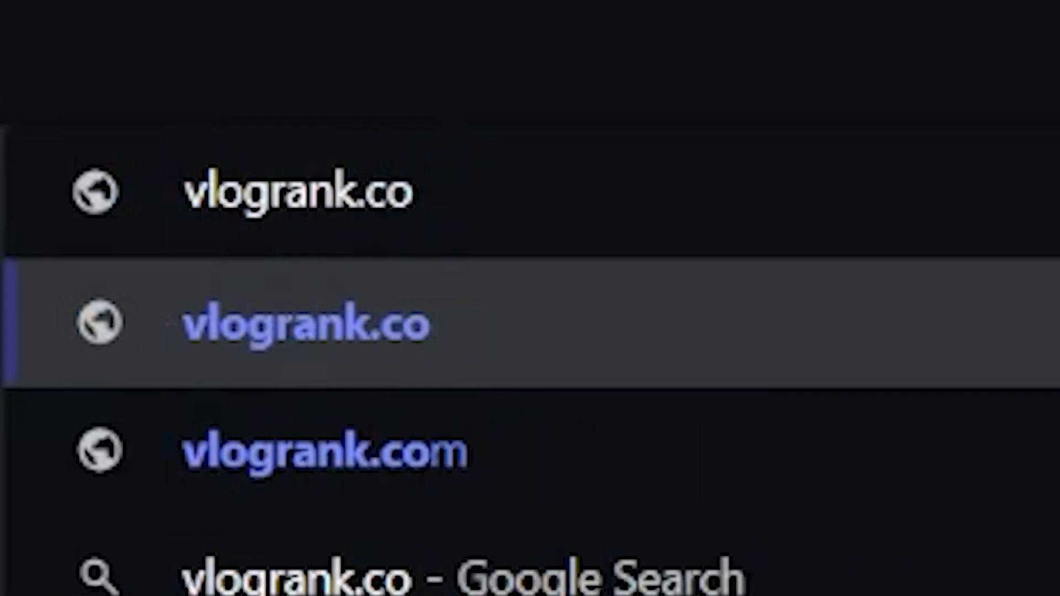
- Load vlogrank.co from the address bar suggestion to show the Vlog Rank leaderboard
left_click(293, 330)
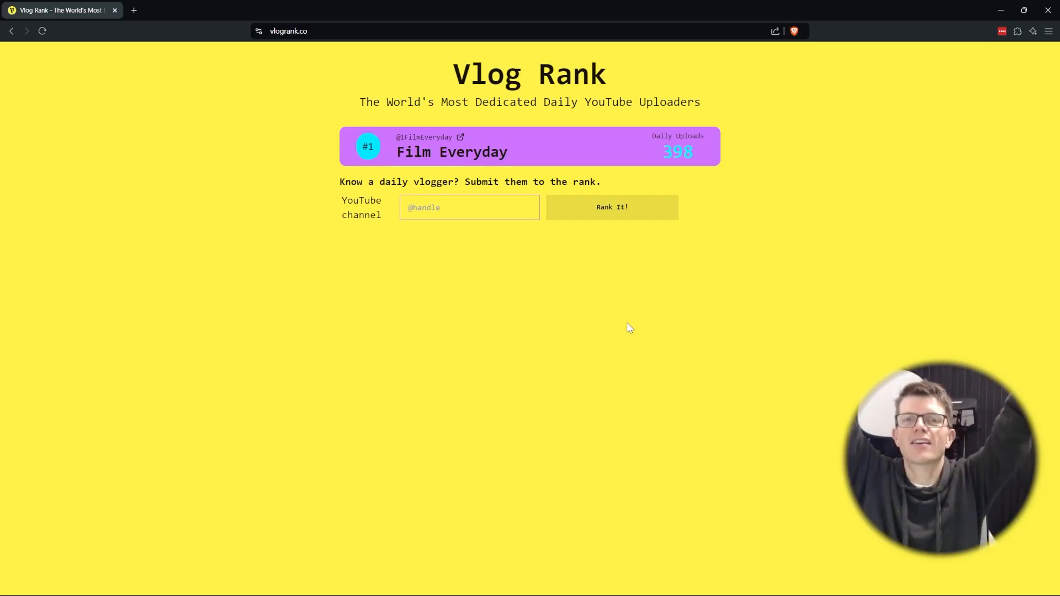